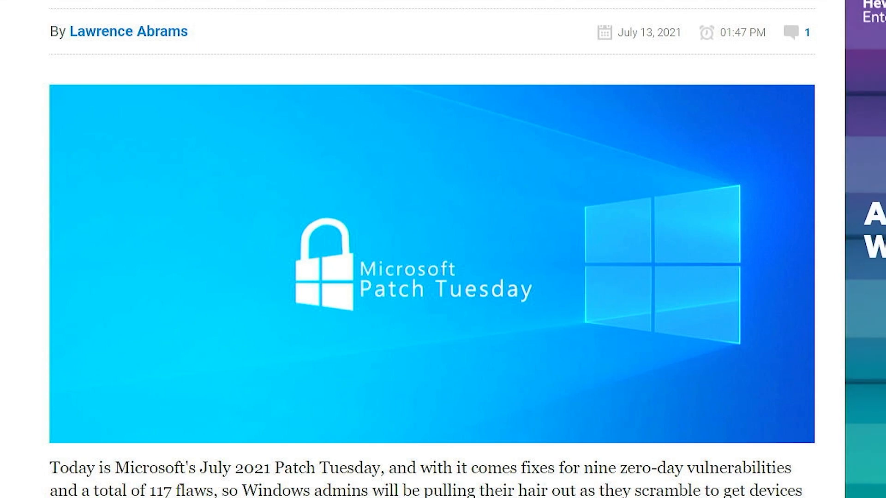
pyautogui.scroll(-3)
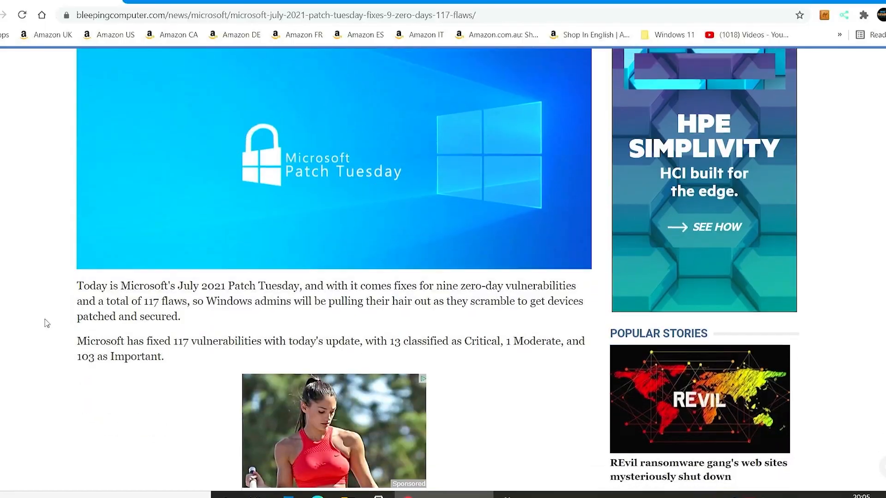
pyautogui.scroll(-3)
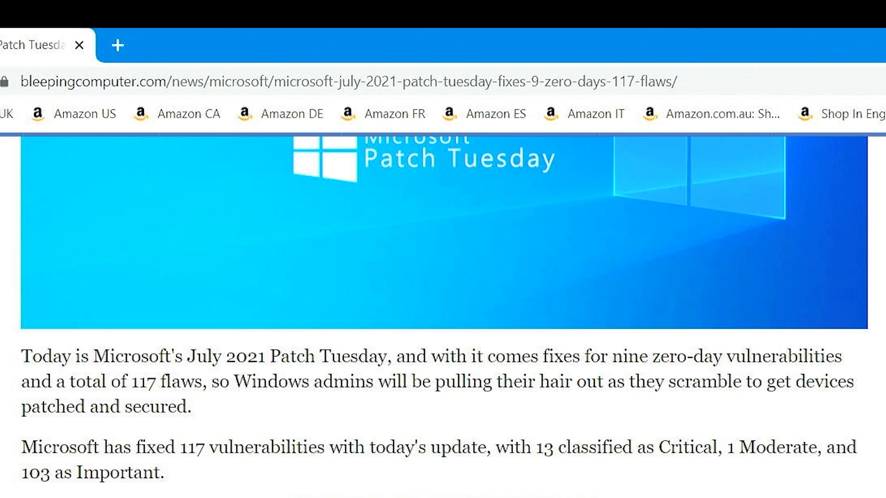
pyautogui.scroll(-3)
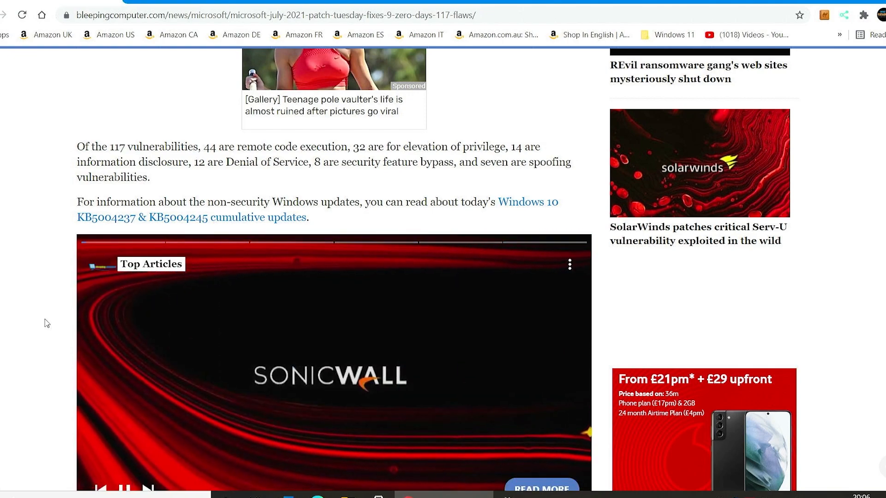
pyautogui.scroll(-3)
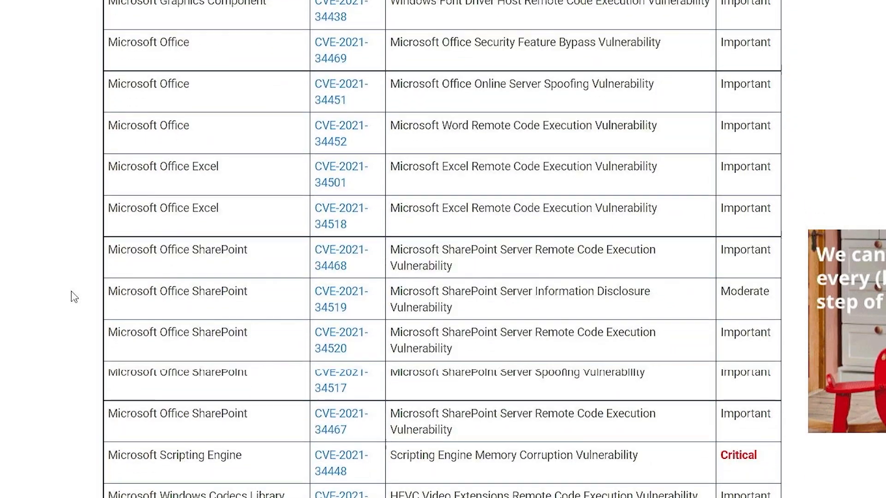
pyautogui.scroll(-3)
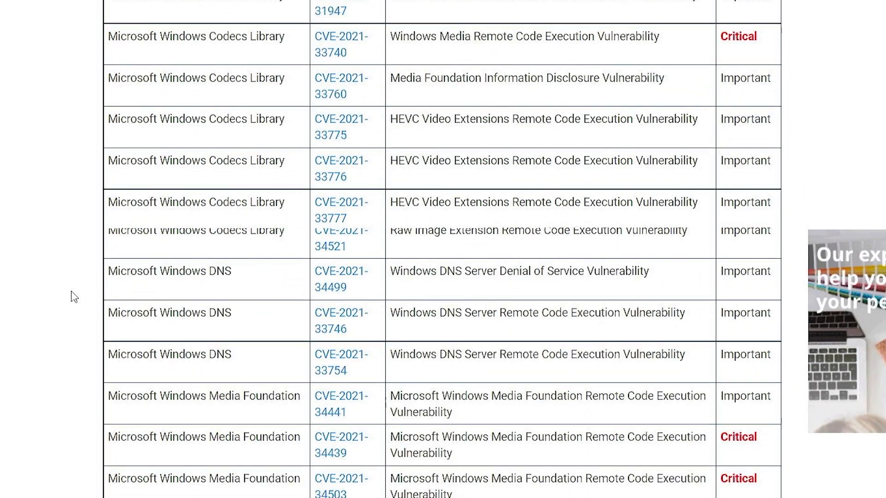
pyautogui.scroll(-3)
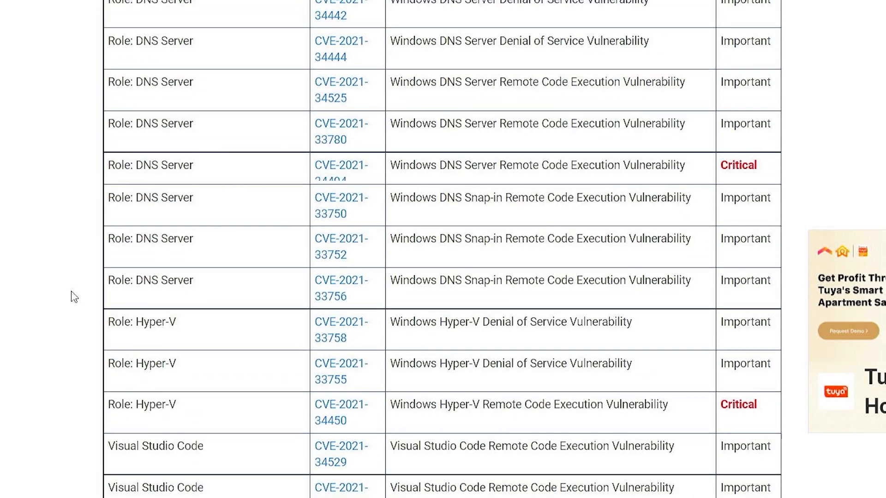
pyautogui.scroll(-3)
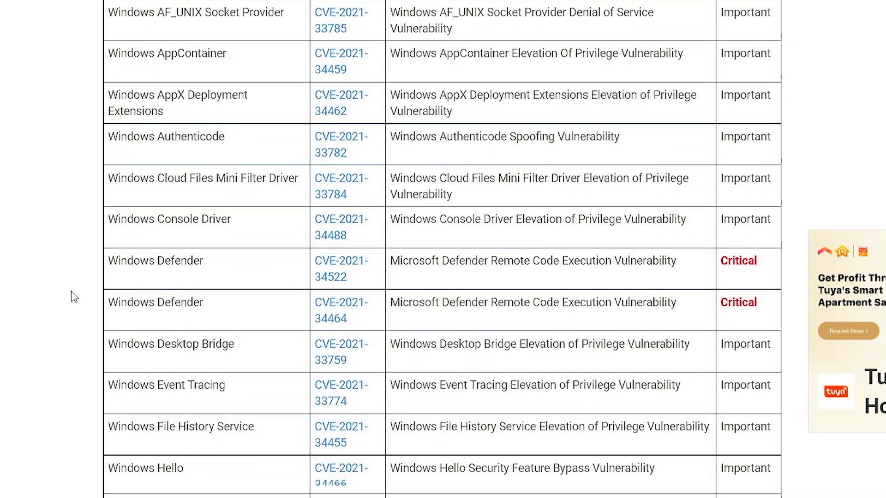
pyautogui.scroll(-3)
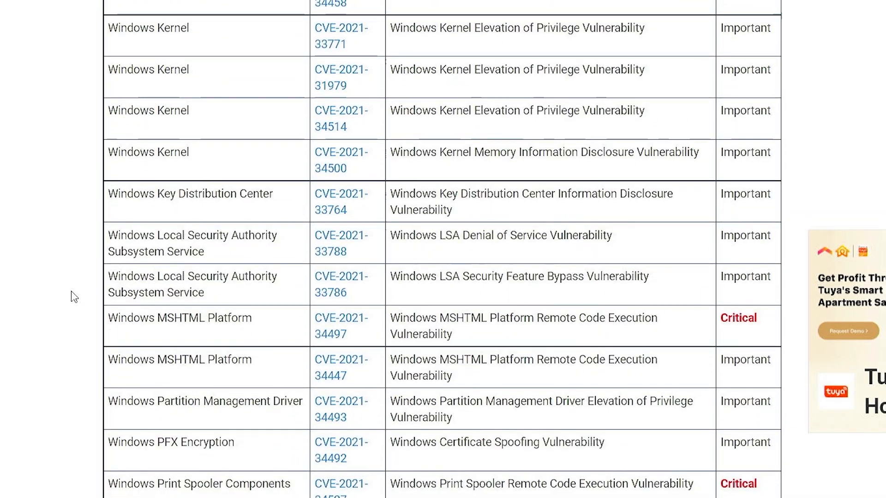
pyautogui.scroll(-3)
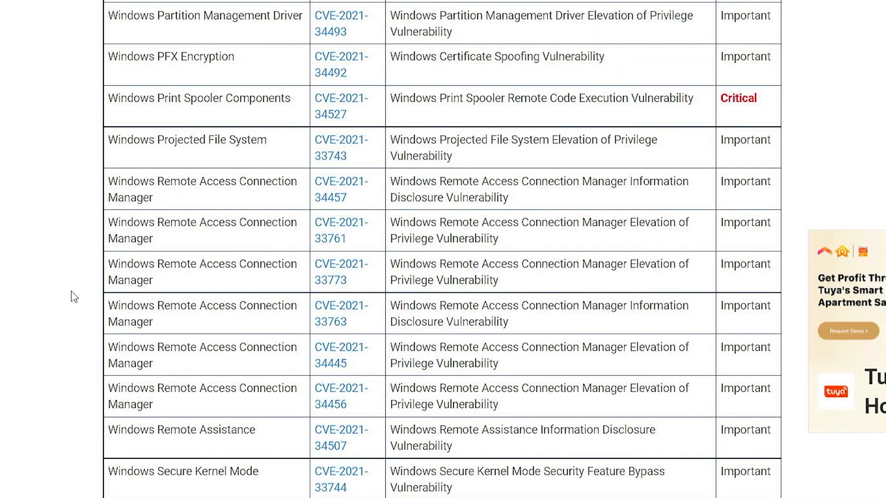
pyautogui.scroll(-3)
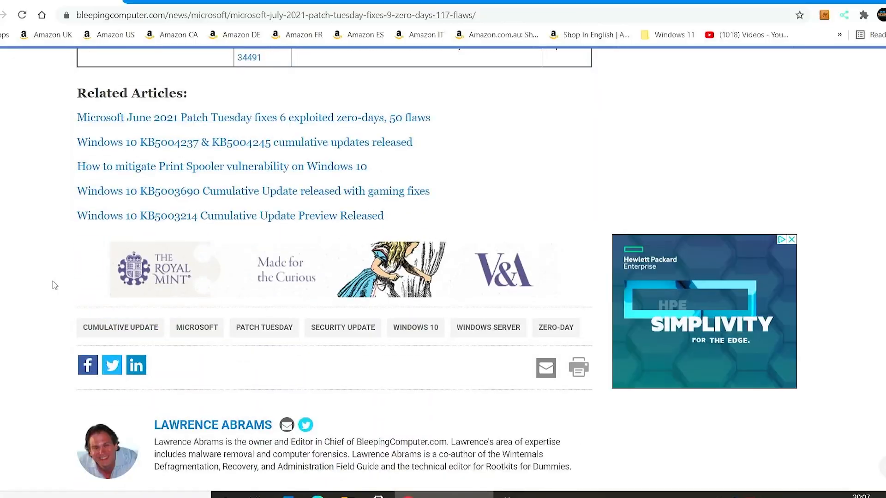
pyautogui.scroll(3)
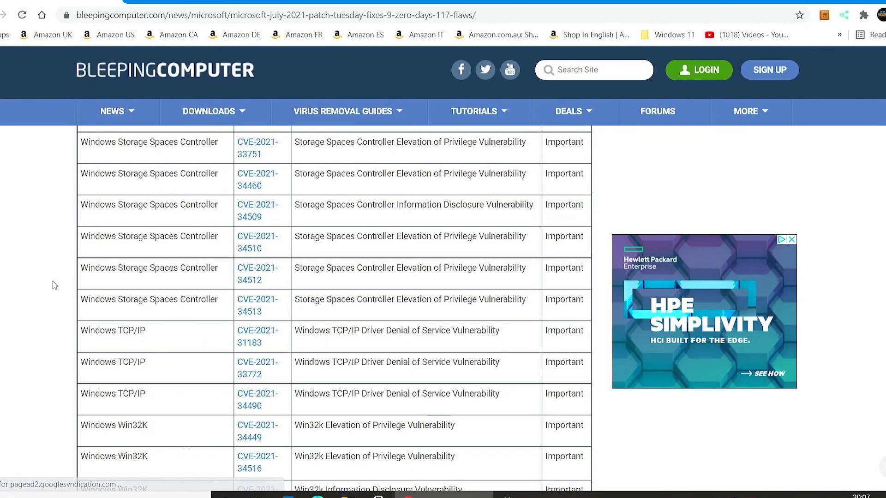